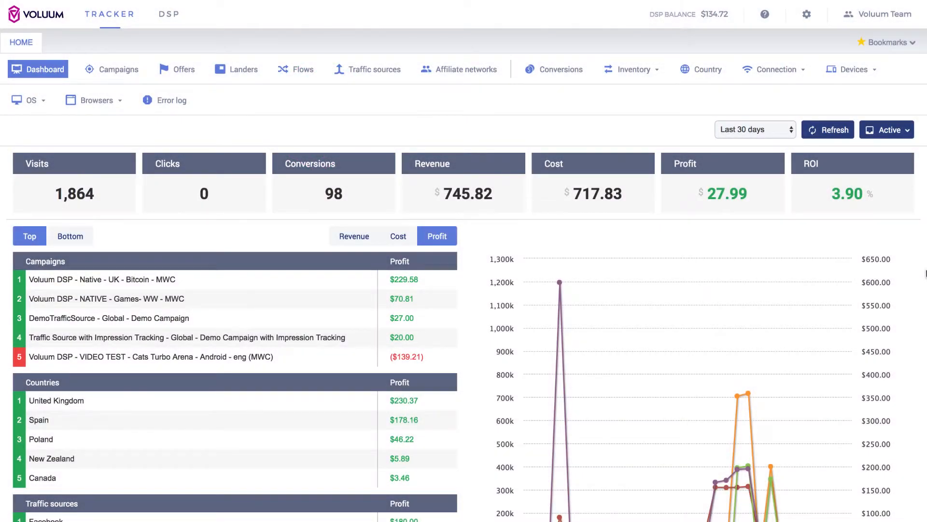
- Select the DemoTrafficSource - Global - Demo Campaign row in the Campaigns list
click(118, 70)
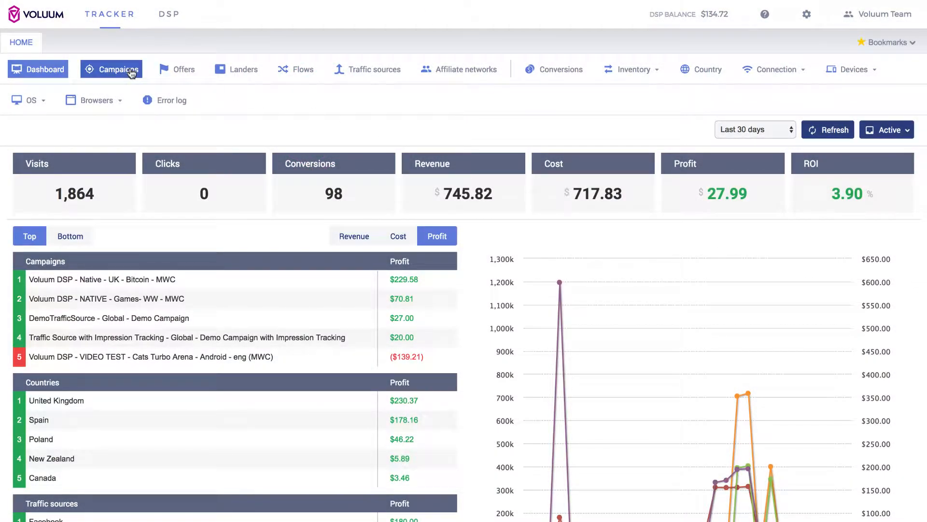
click(118, 69)
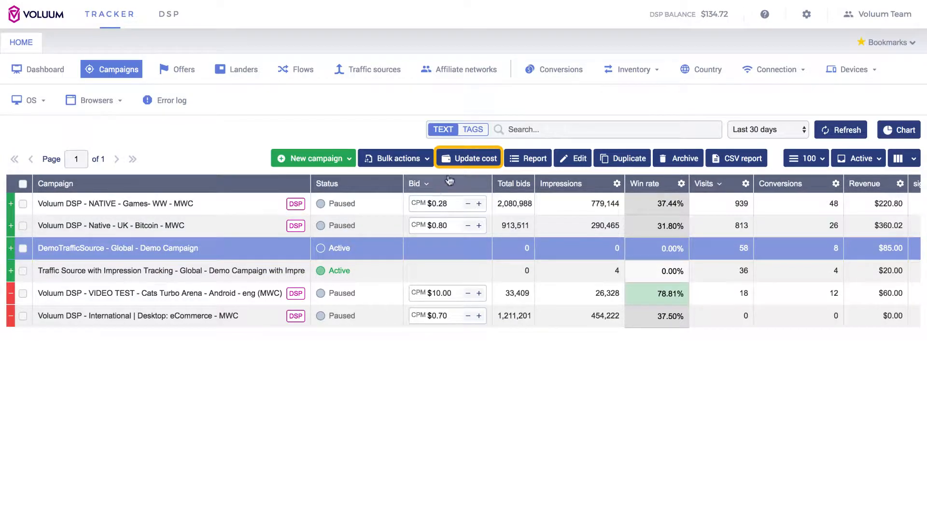
- Save a manual cost of 10 for the campaign via Update cost
click(475, 159)
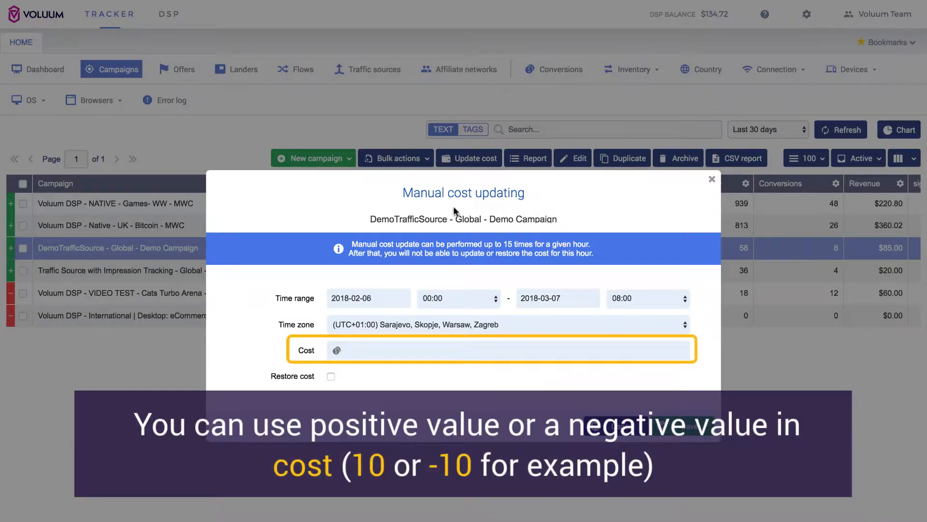
click(397, 349)
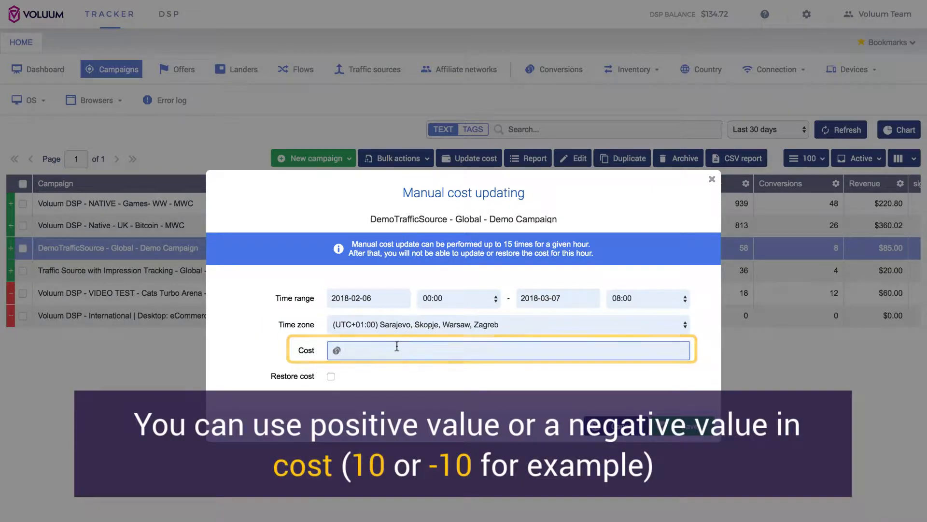
text(10)
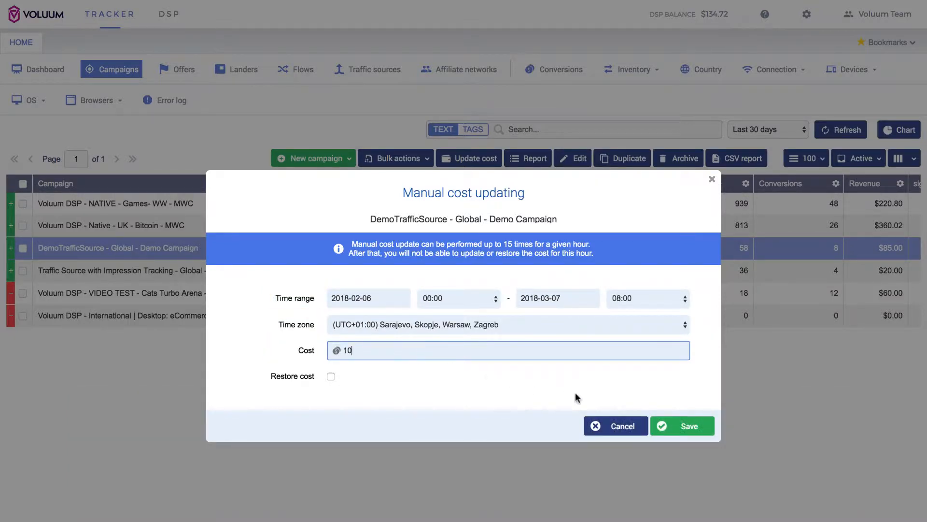
click(682, 426)
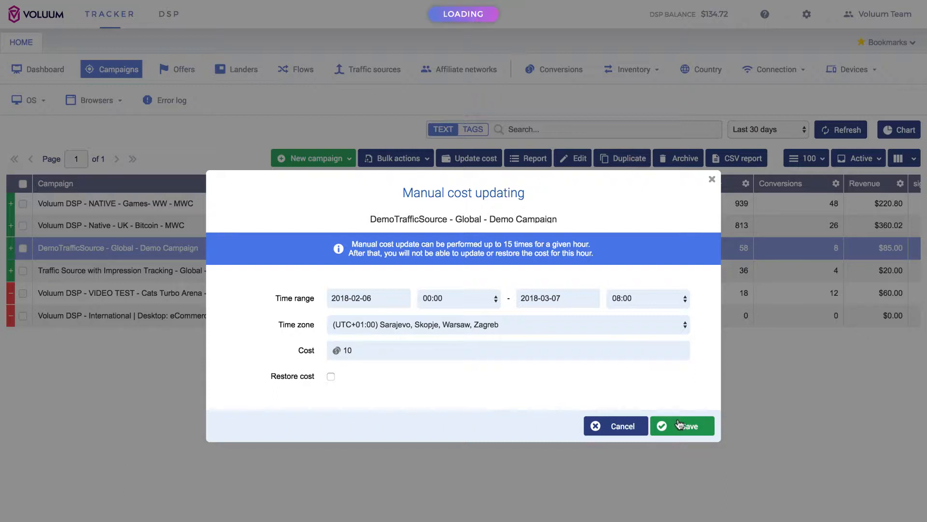
- Confirm the save so the Manual cost updating dialog closes to the campaign list
click(688, 425)
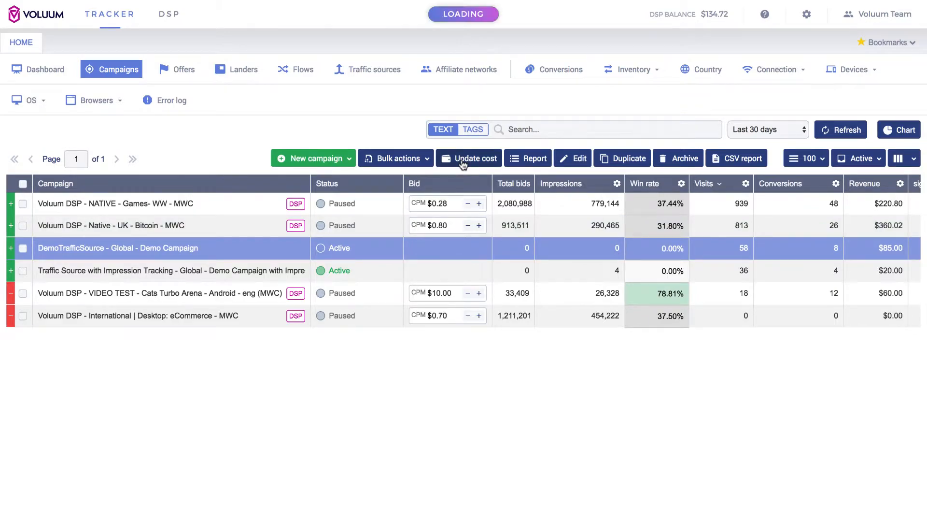
- Save an Update cost with Restore cost ticked to undo the manual cost
click(475, 158)
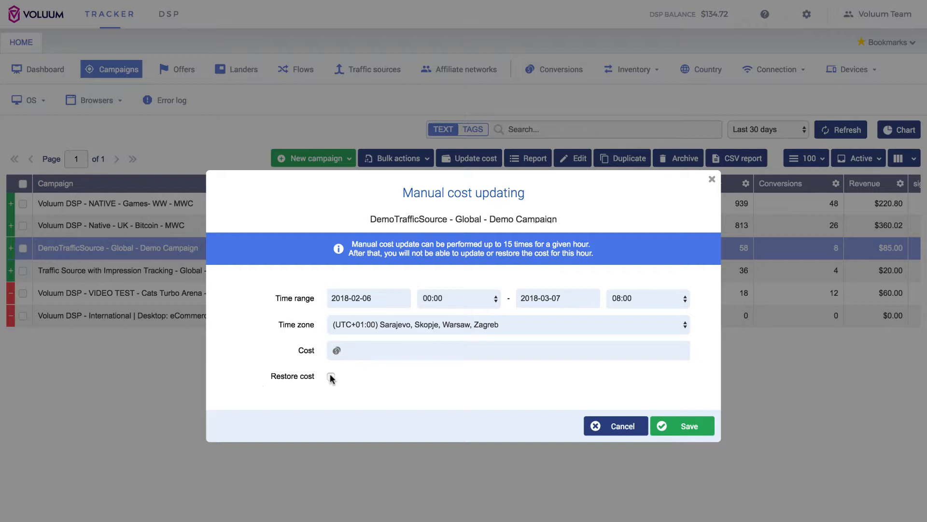
click(330, 378)
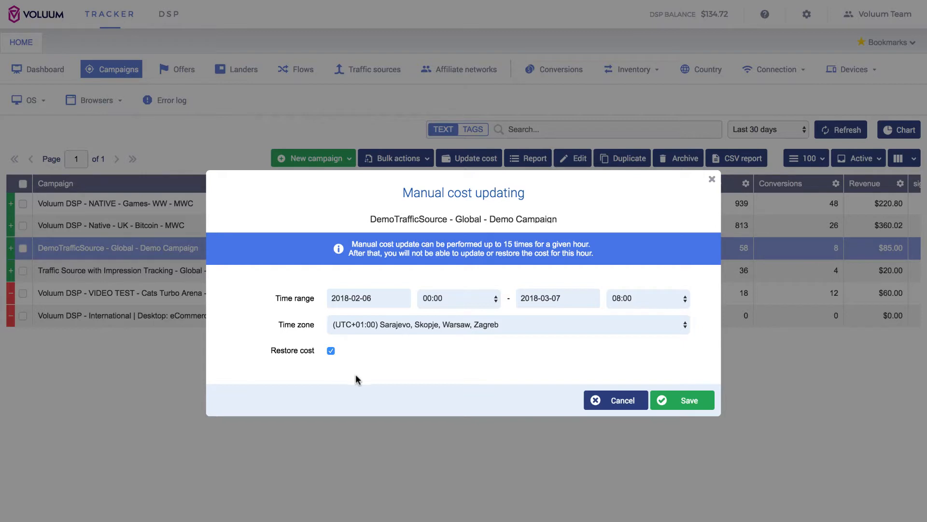
mouse_move(693, 400)
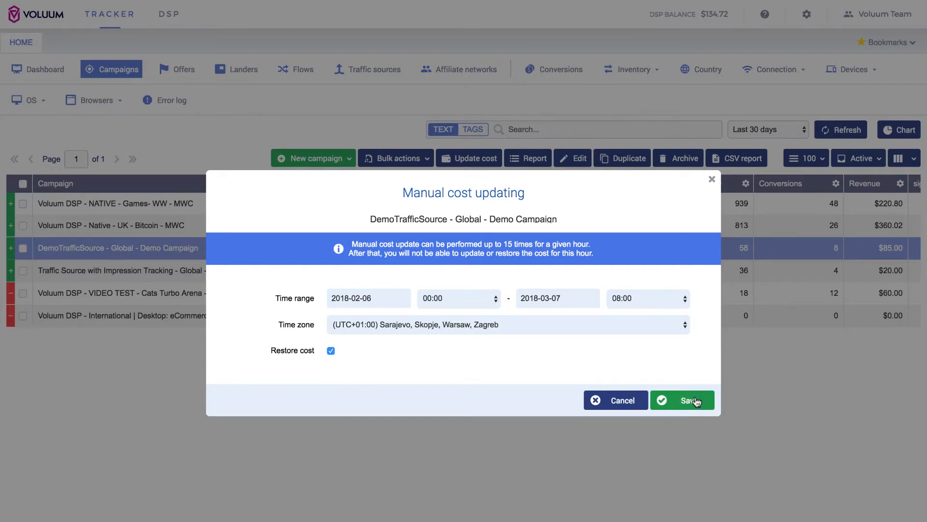
click(681, 400)
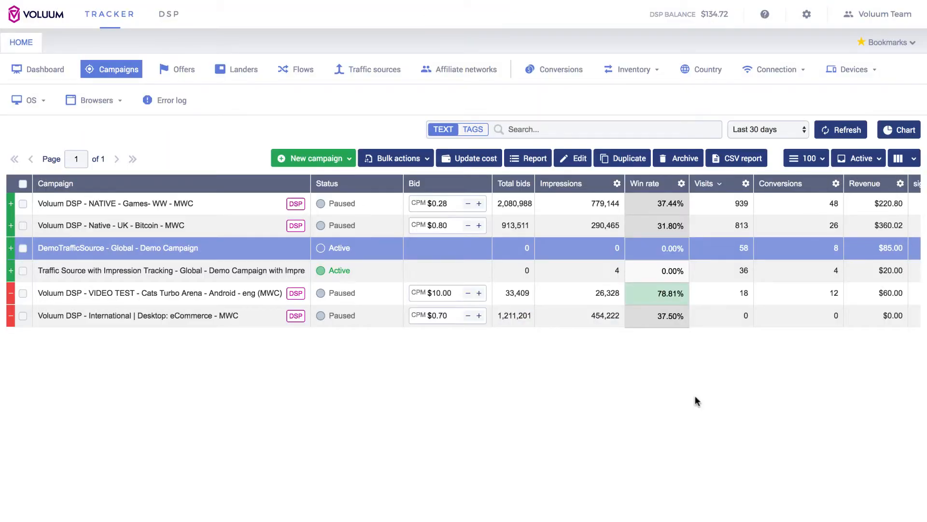